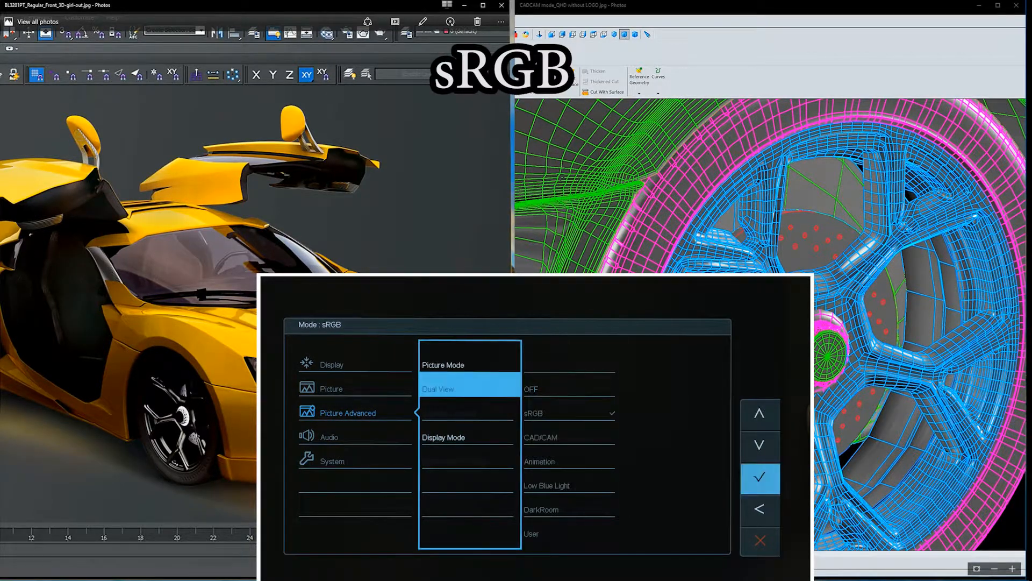
Open the Dual View mode list under Picture Advanced, with sRGB checked.
{"action": "left_click", "coordinate": [759, 477]}
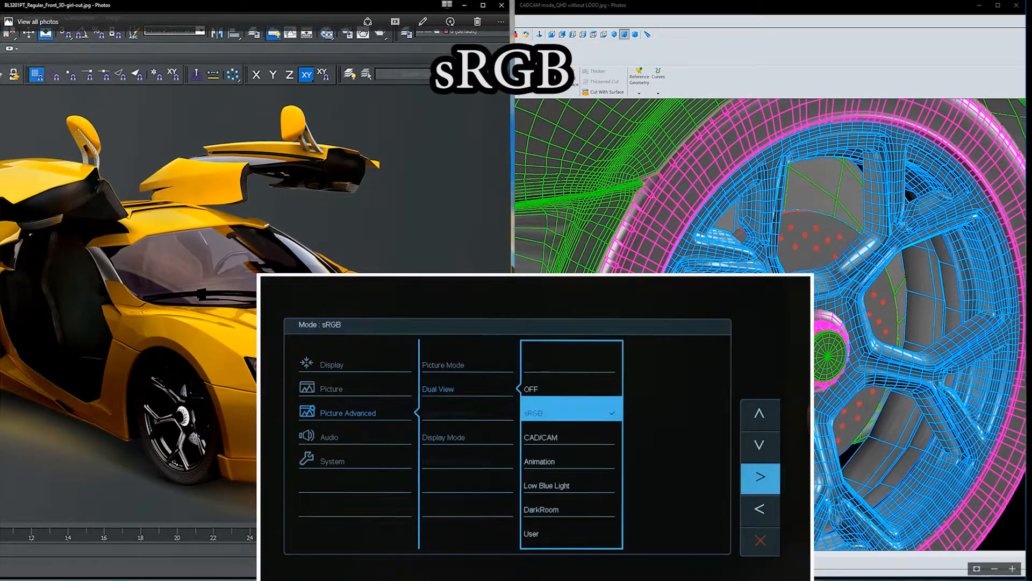